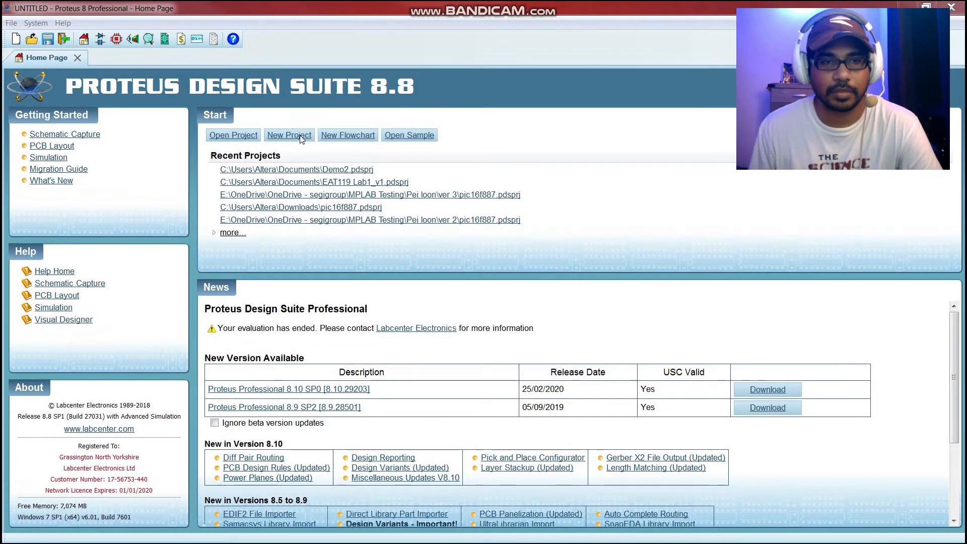
Step: Start a new project named Demo3 kept in the Documents folder
left_click(289, 135)
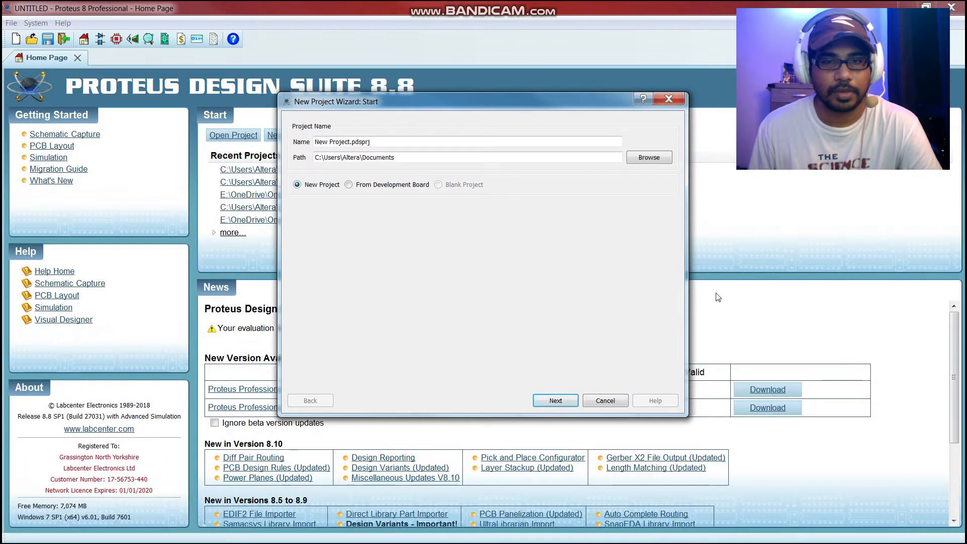
mouse_move(422, 160)
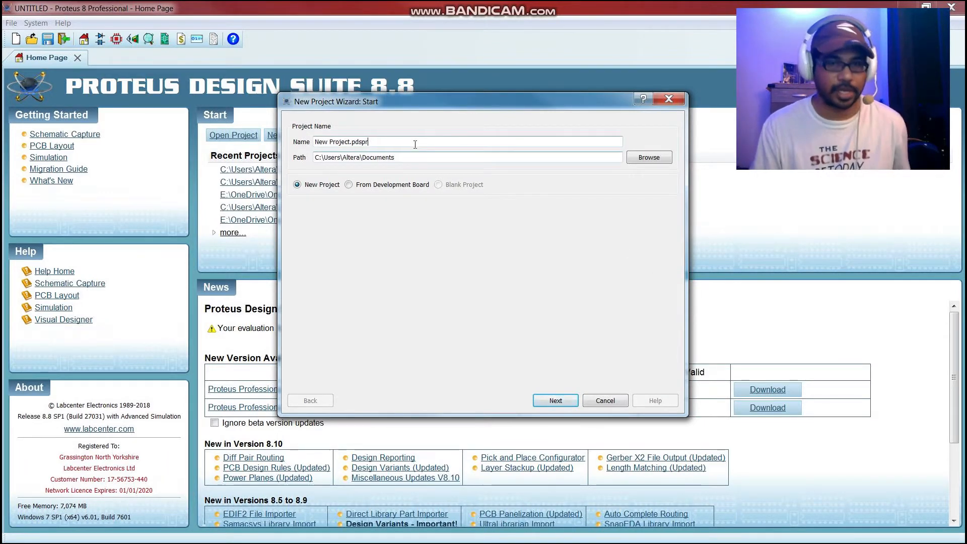
type("D")
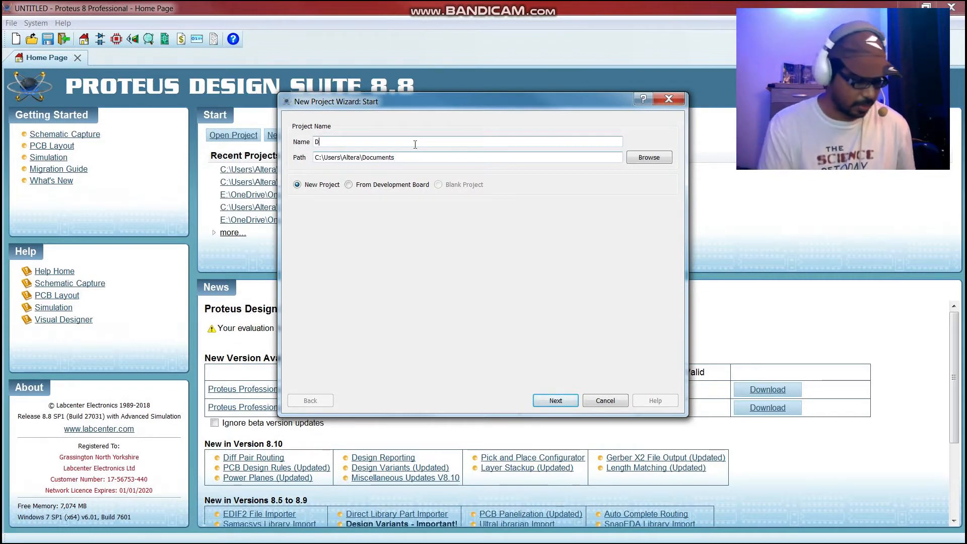
type("emo3")
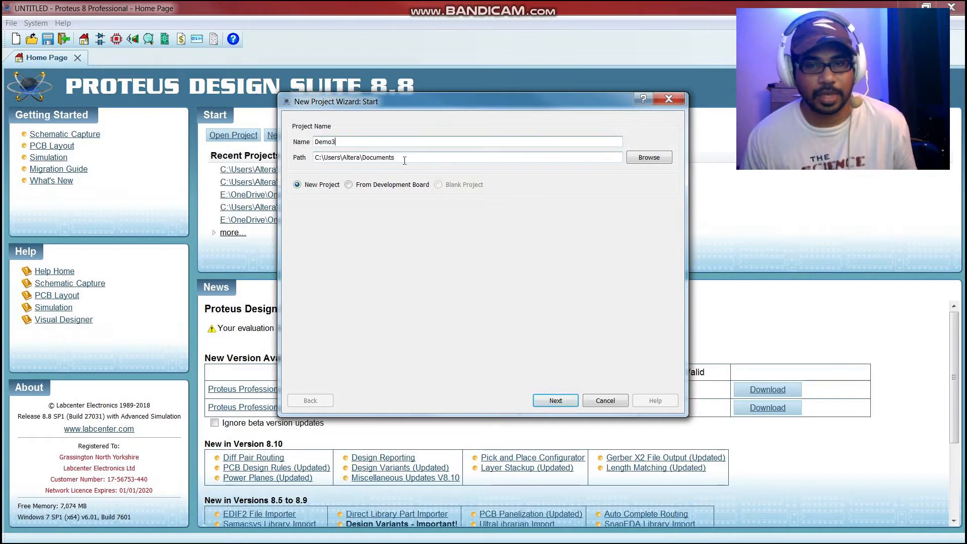
mouse_move(589, 166)
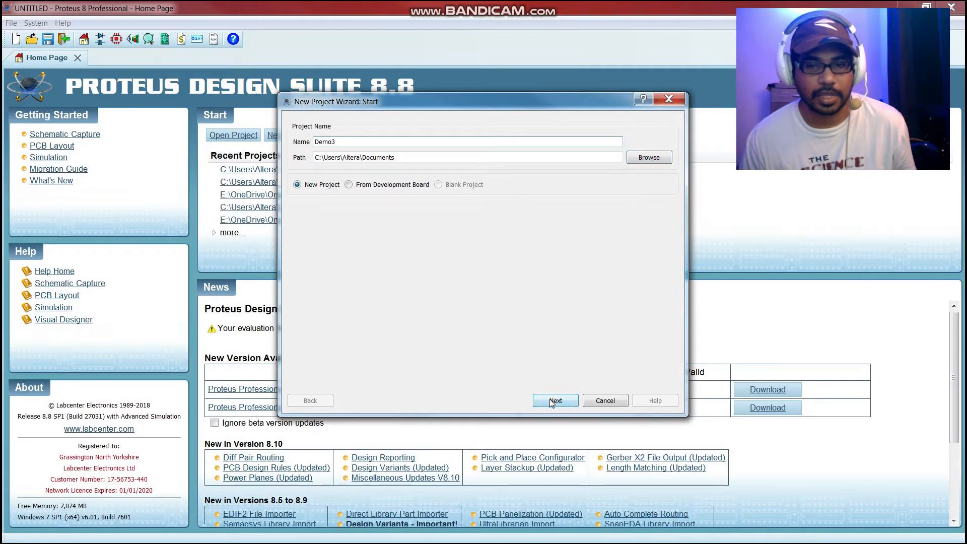
Step: Finish the wizard with schematic only, no PCB layout and no firmware project
left_click(554, 400)
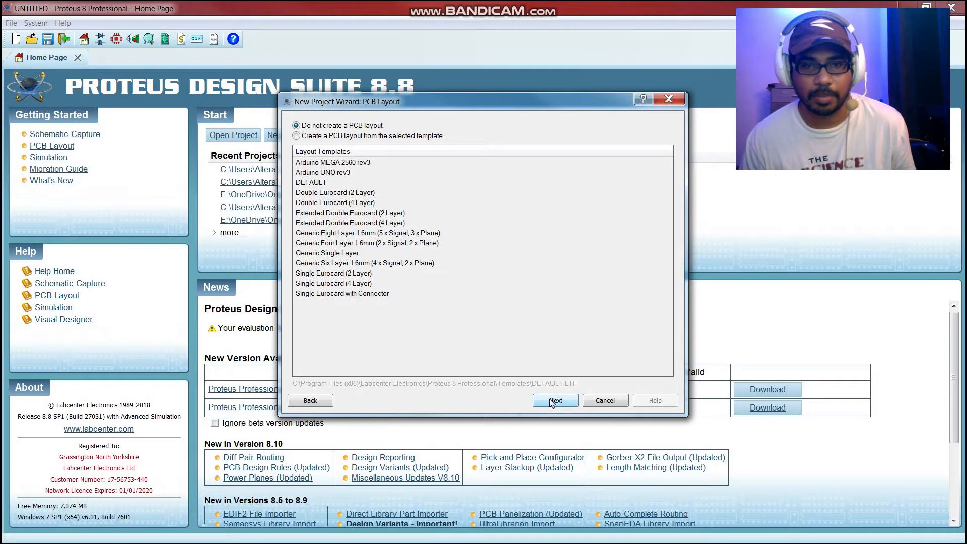
left_click(554, 400)
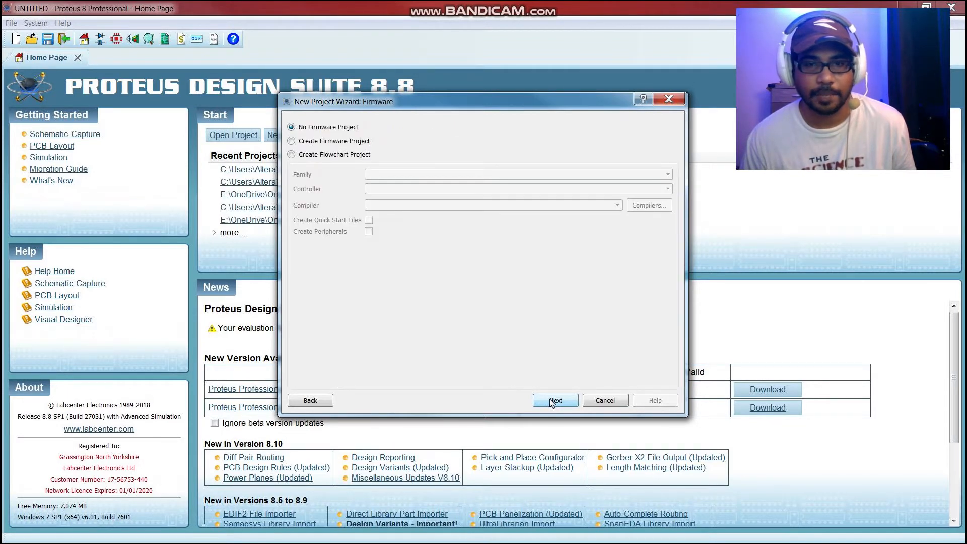
left_click(554, 400)
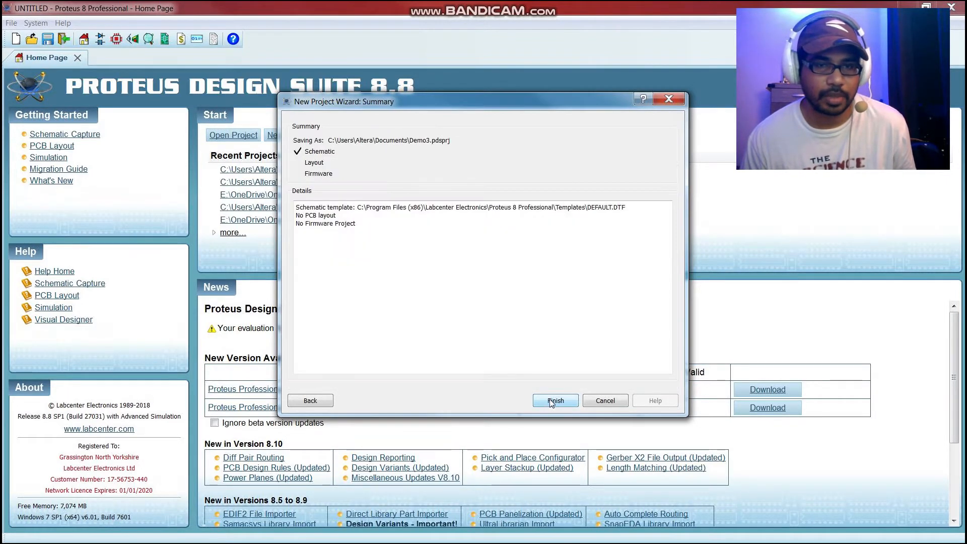
left_click(554, 400)
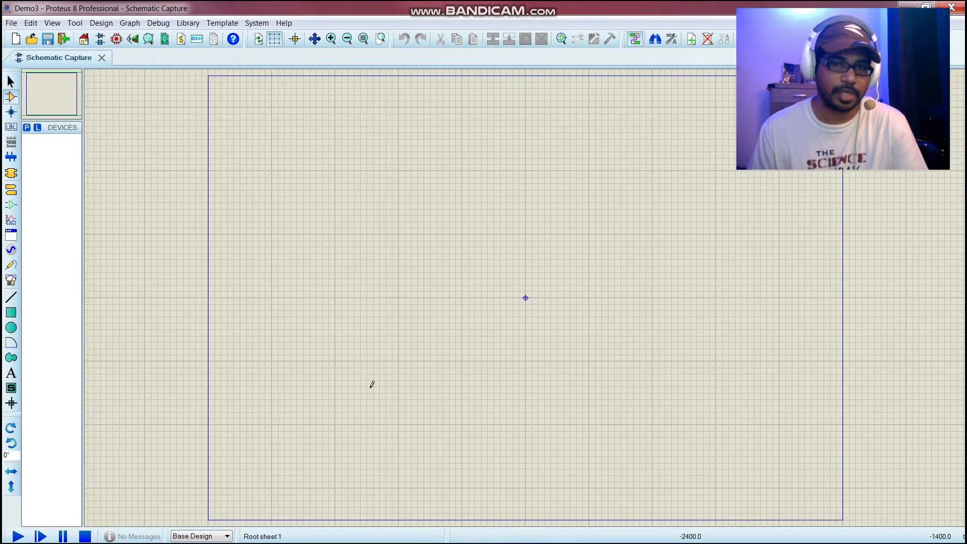
Step: Bring up the Pick Devices dialog from the DEVICES list
left_click(10, 97)
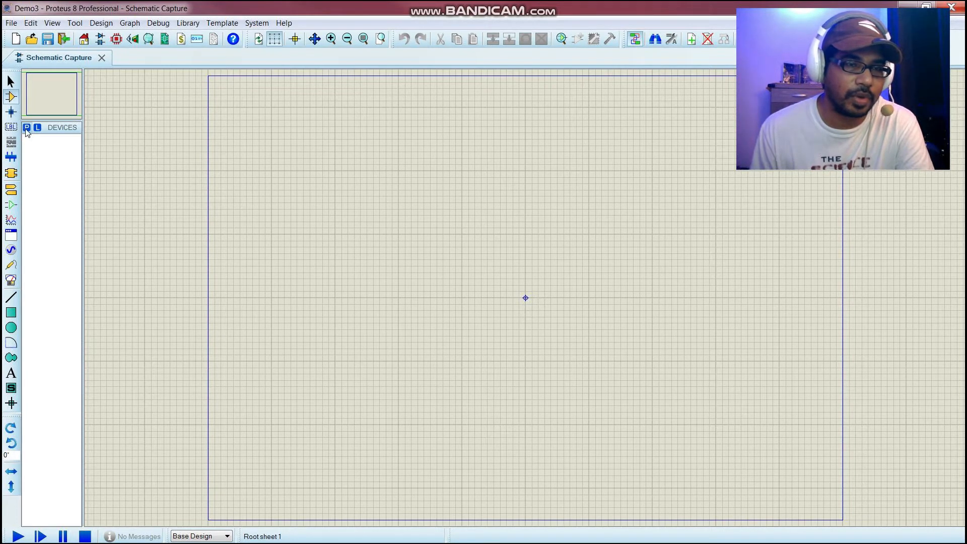
mouse_move(52, 133)
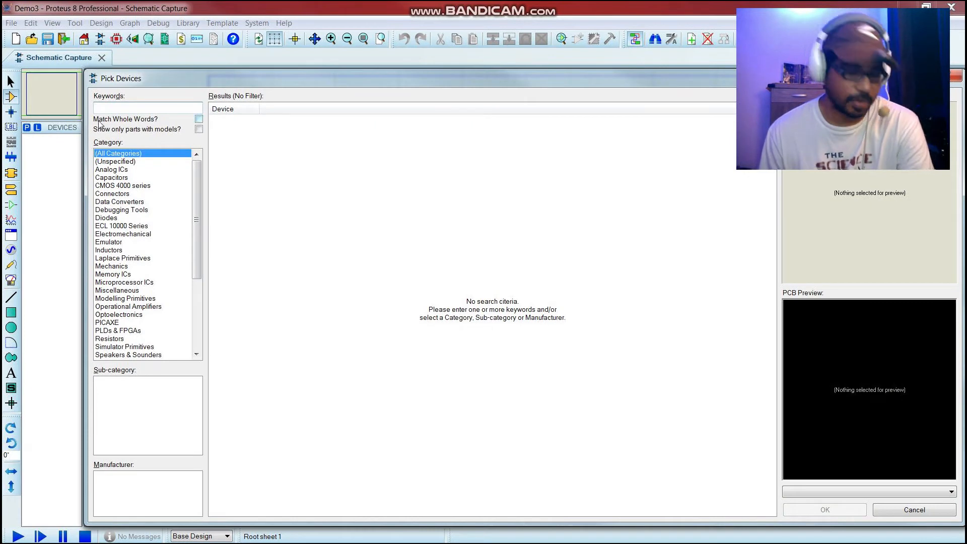
Step: Search 'led' for LED-BIBY and 'res' for the generic RES, adding both to the device list
type("led")
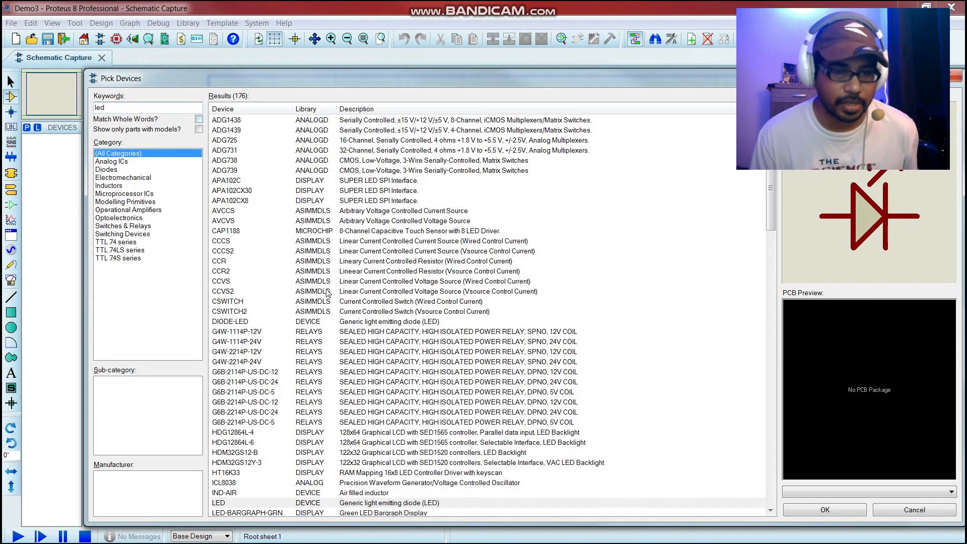
mouse_move(752, 402)
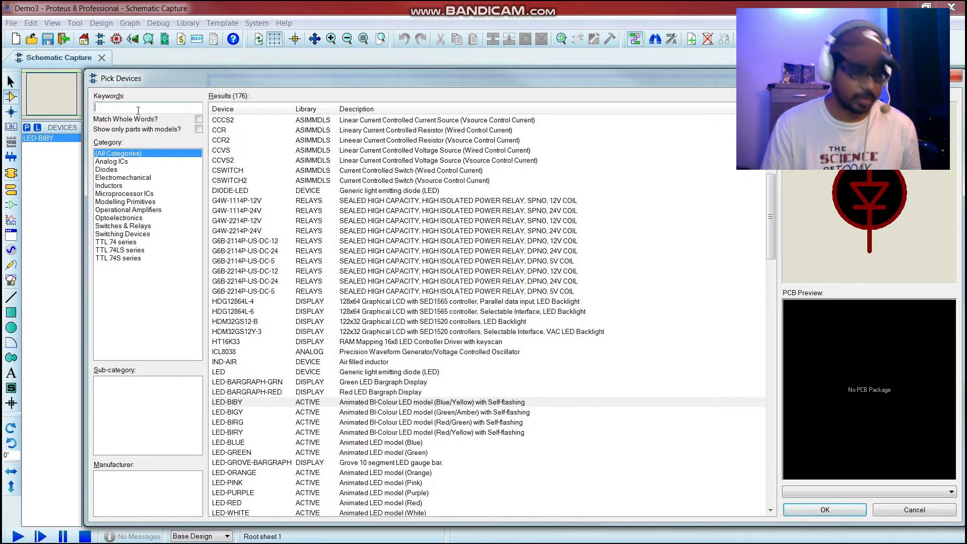
type("res")
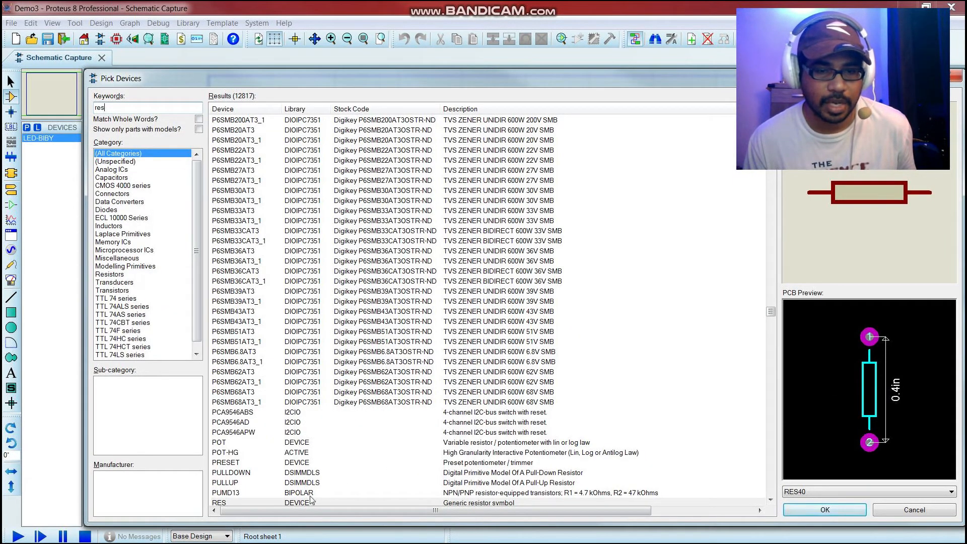
left_click(219, 502)
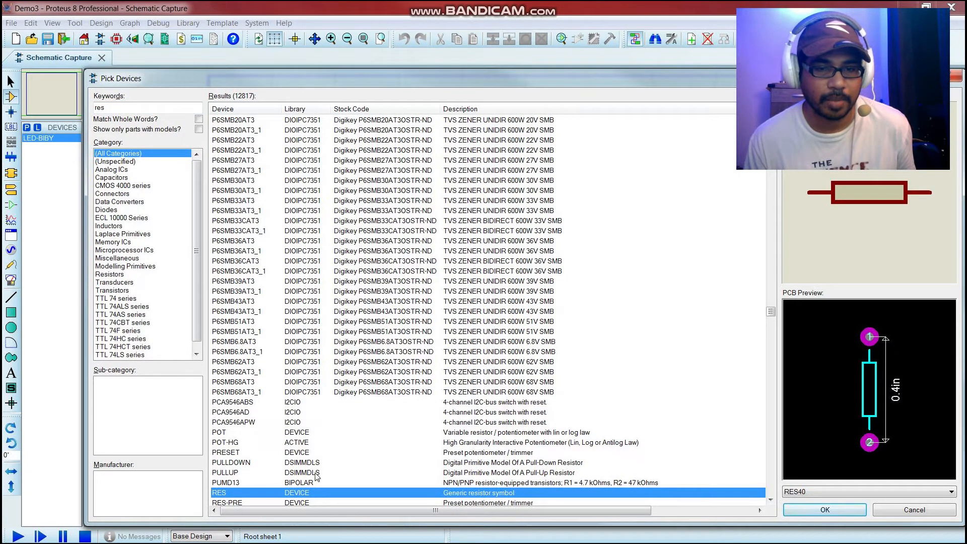
mouse_move(370, 481)
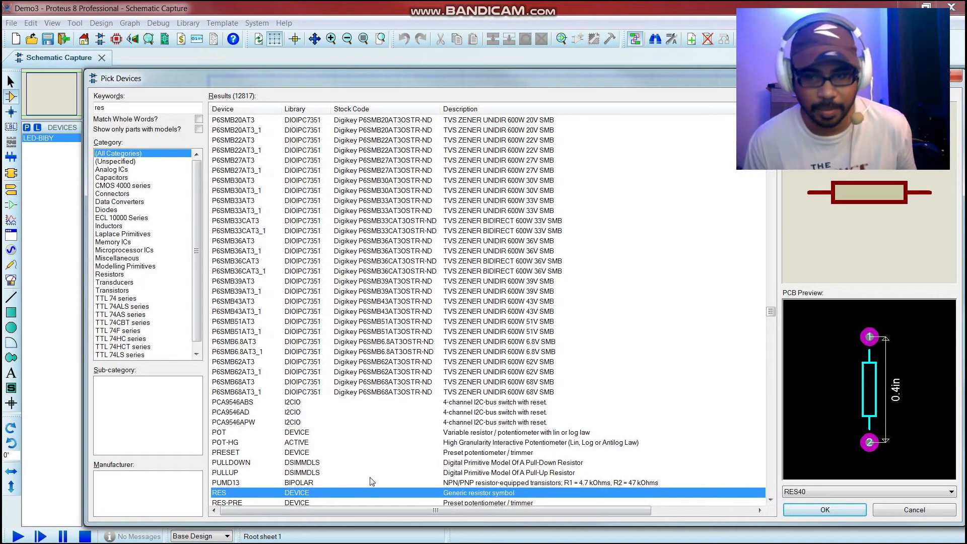
mouse_move(337, 497)
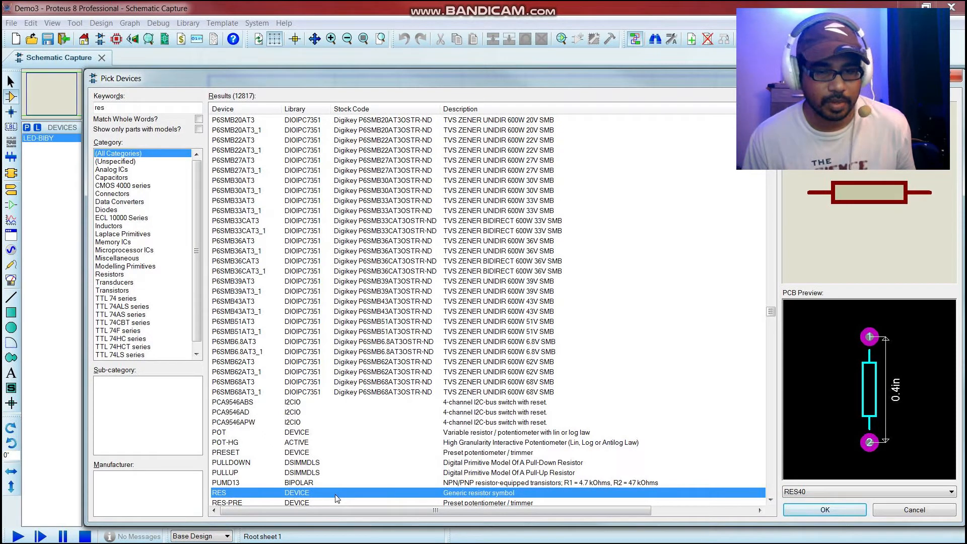
double_click(219, 493)
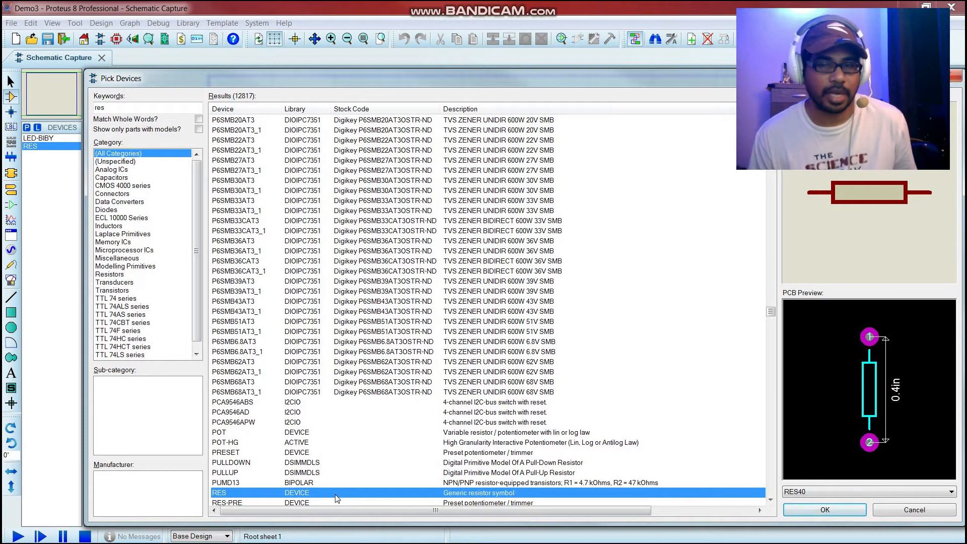
mouse_move(413, 389)
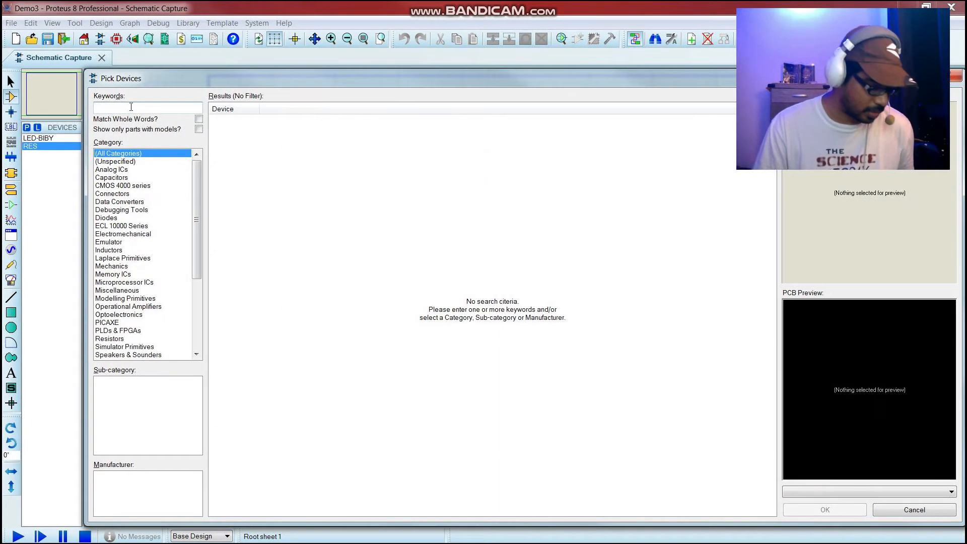
Step: Add the VSOURCE DC voltage source to the device list and return to the sheet
type("Vsourc")
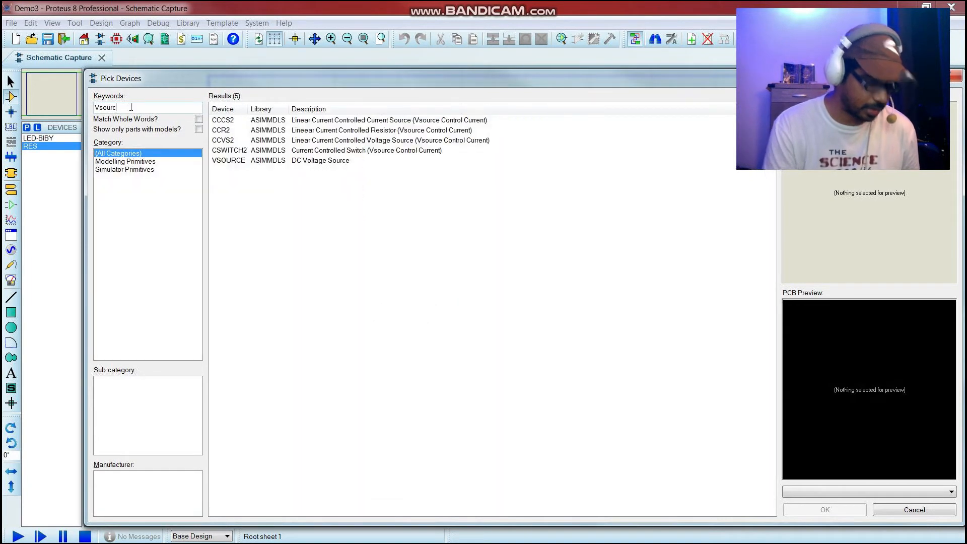
left_click(296, 161)
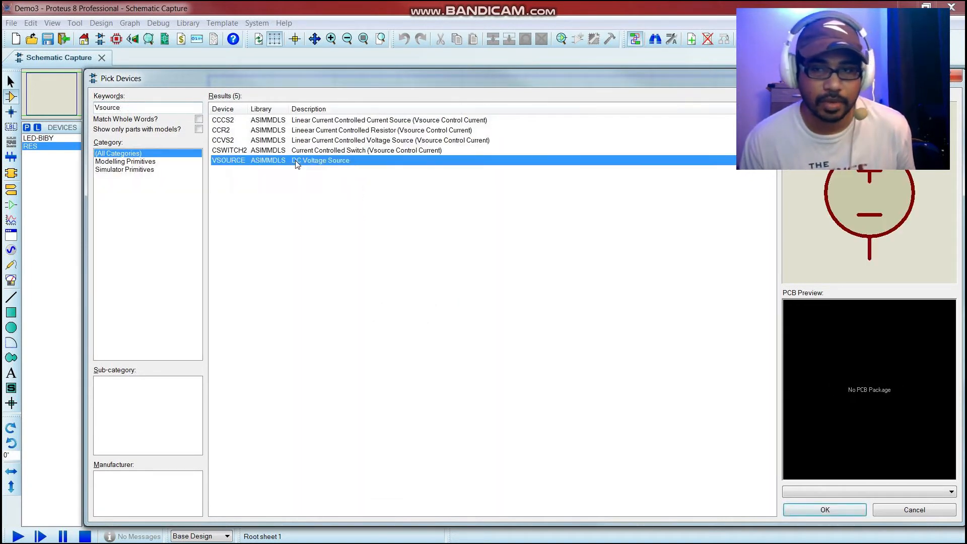
mouse_move(609, 372)
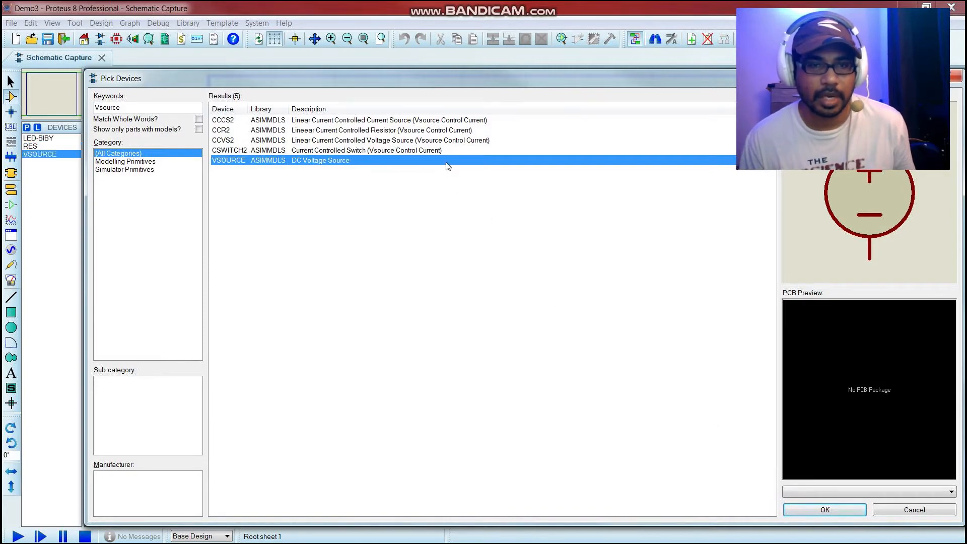
left_click(824, 510)
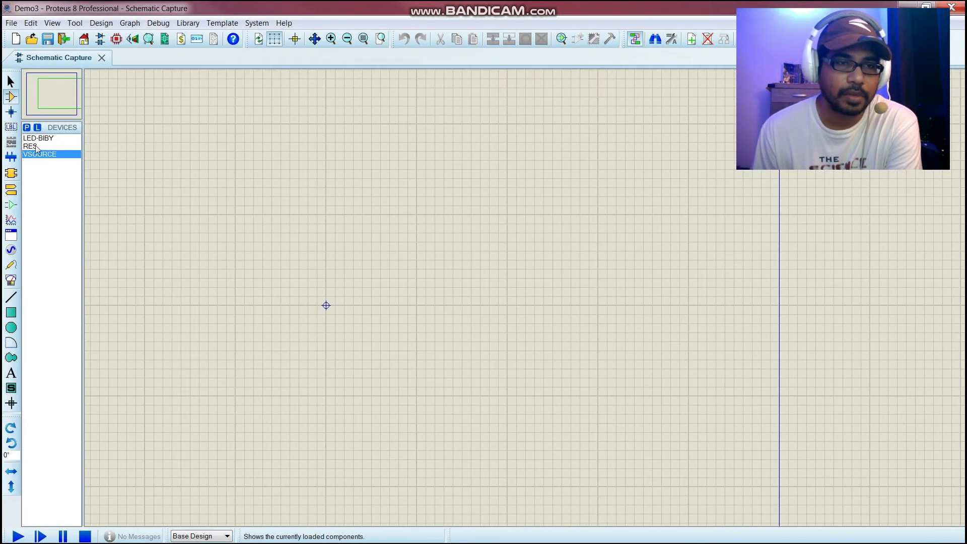
Step: Place resistor R1 above and right of V1, then ready the LED-BIBY part
left_click(172, 215)
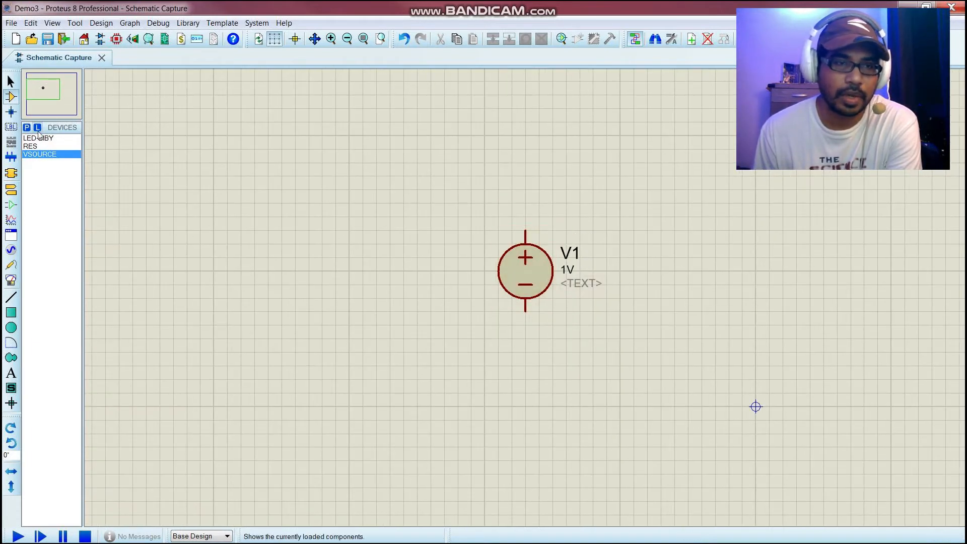
left_click(30, 146)
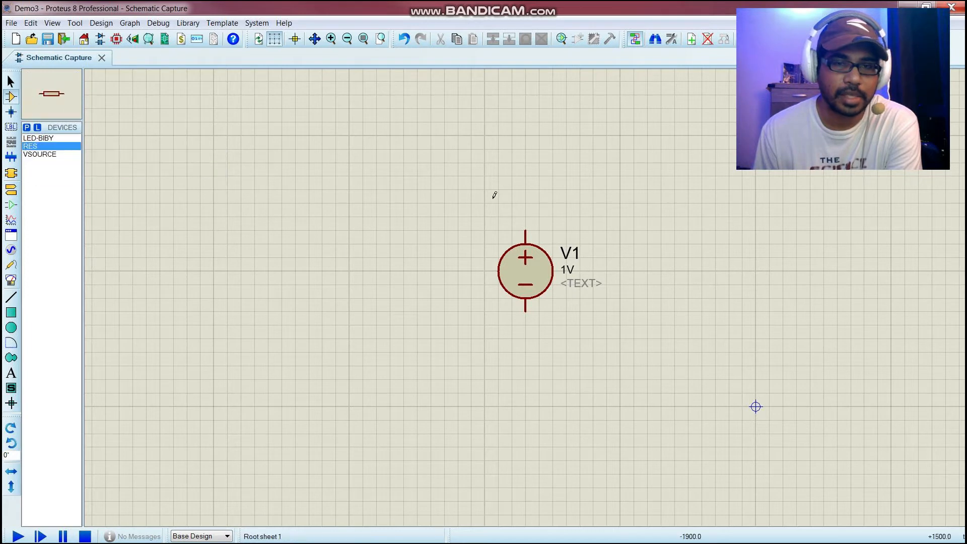
left_click(640, 202)
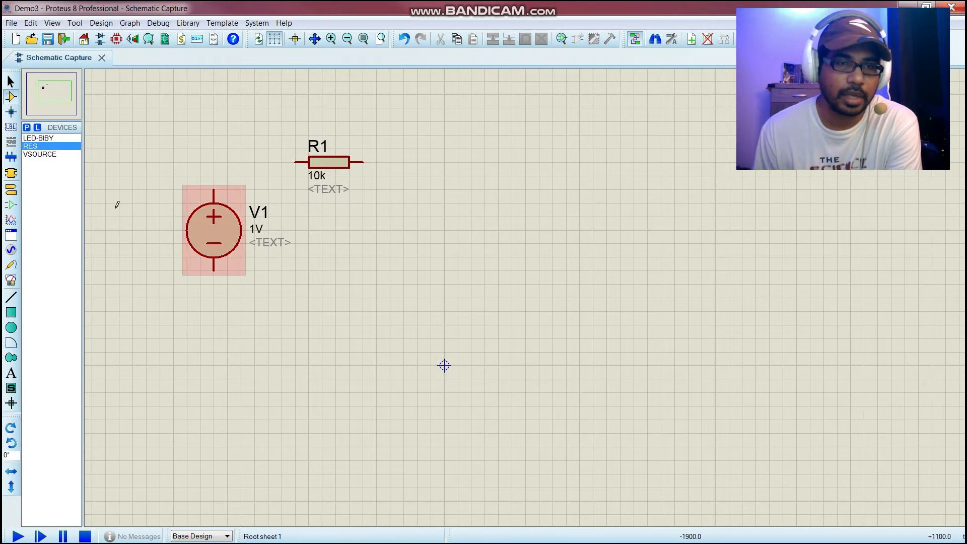
left_click(38, 138)
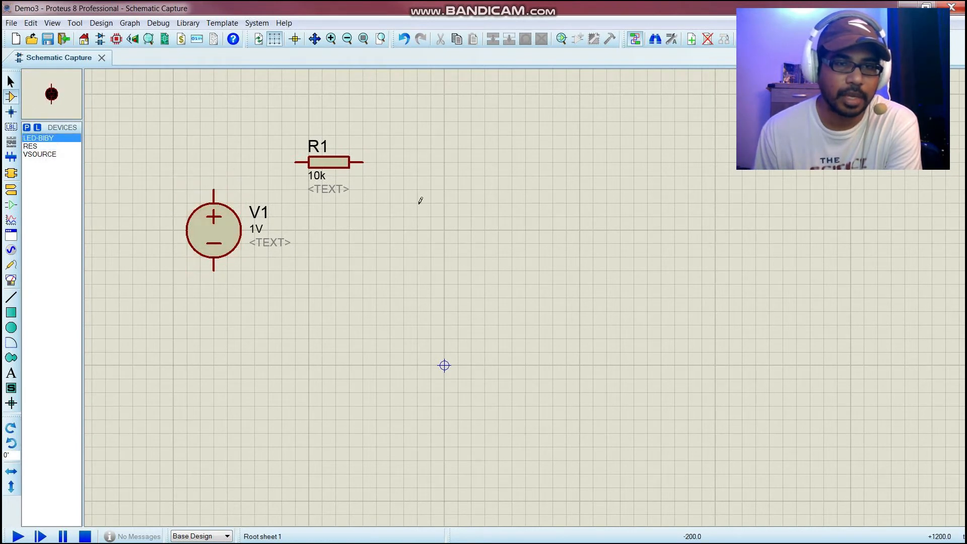
Step: Place LED D1 and wire V1, R1 and D1 into one closed series loop
left_click(430, 245)
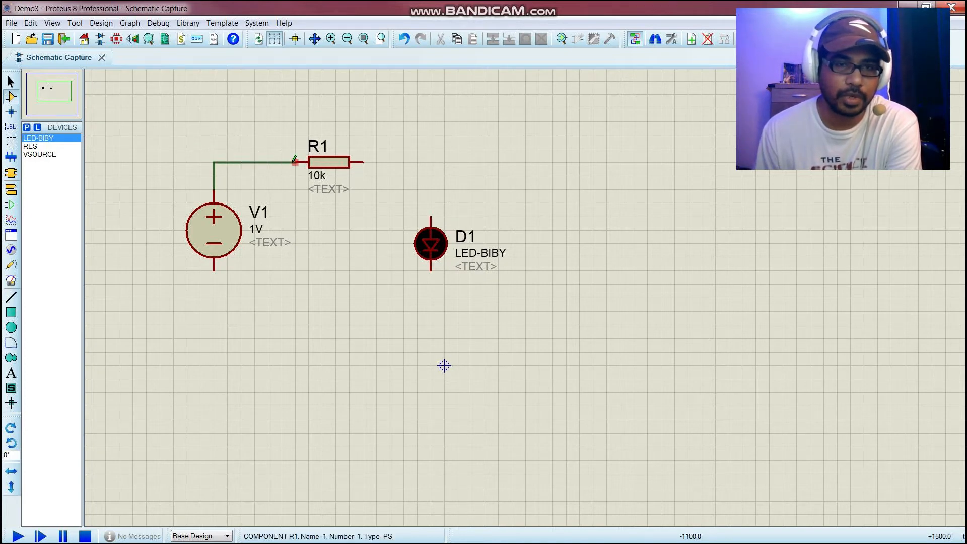
left_click(265, 162)
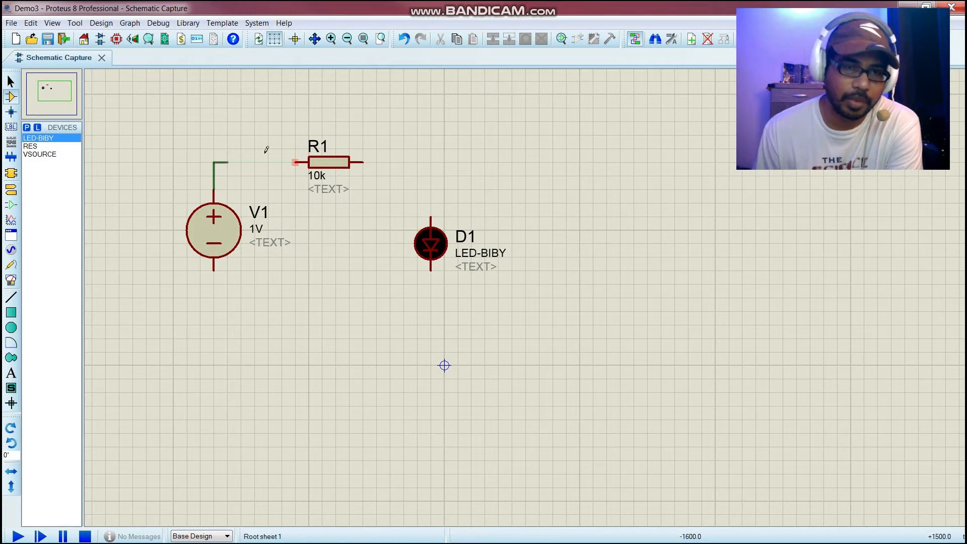
left_click(295, 162)
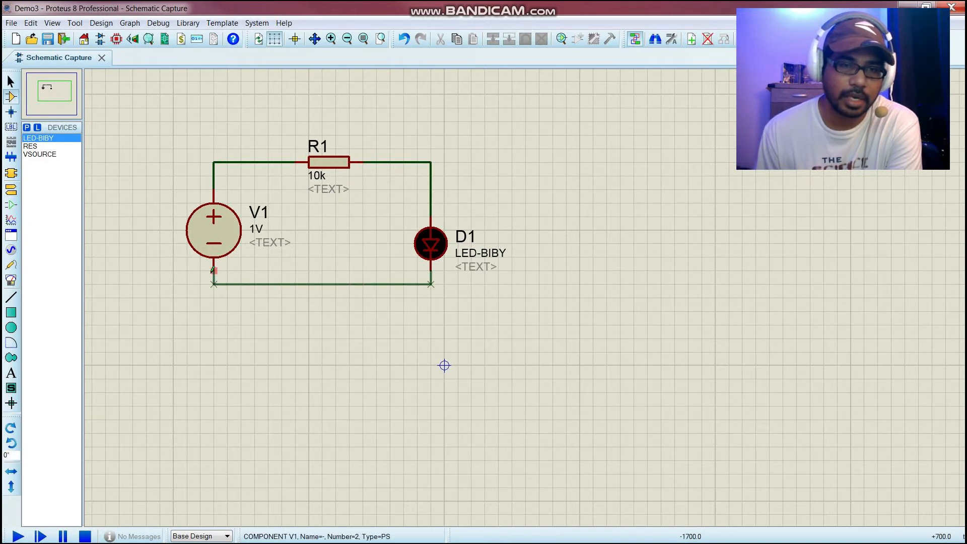
left_click(306, 262)
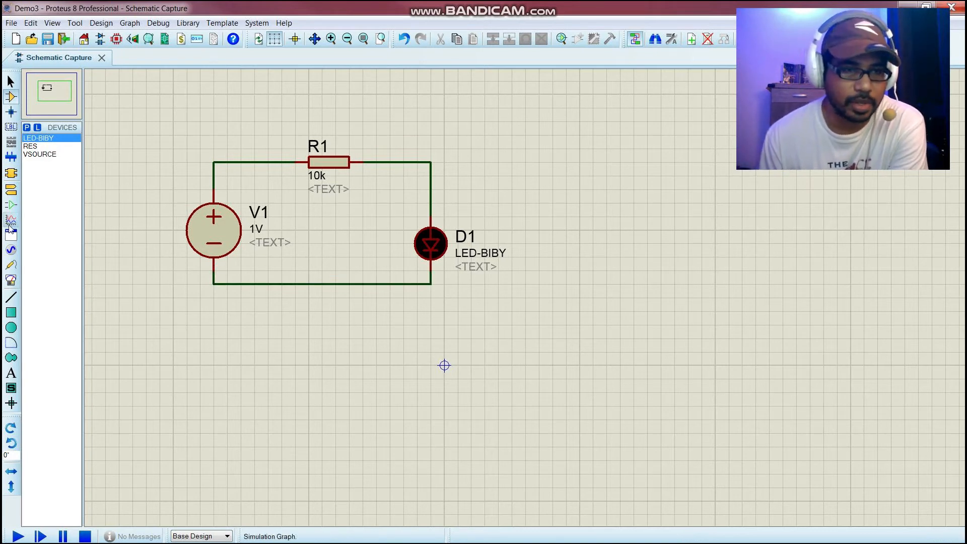
mouse_move(10, 235)
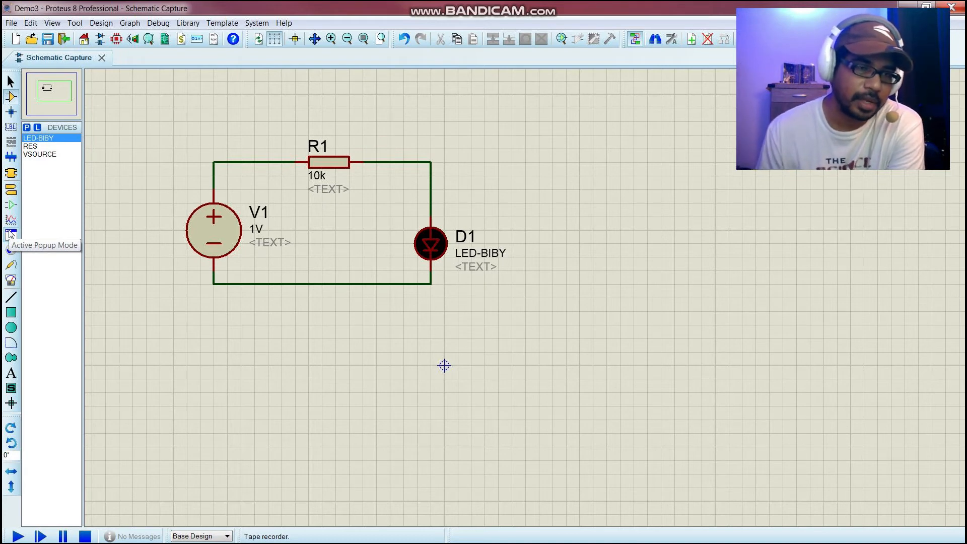
mouse_move(10, 198)
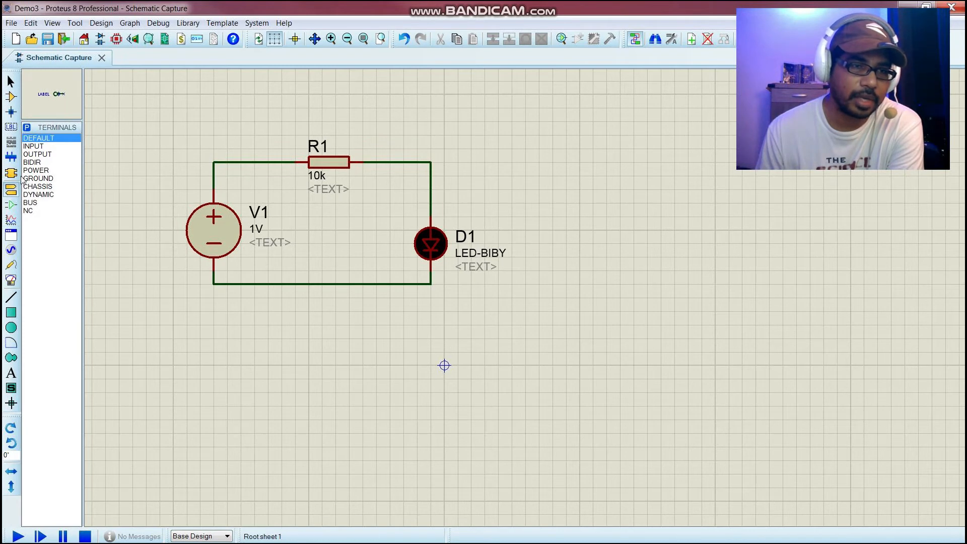
mouse_move(11, 204)
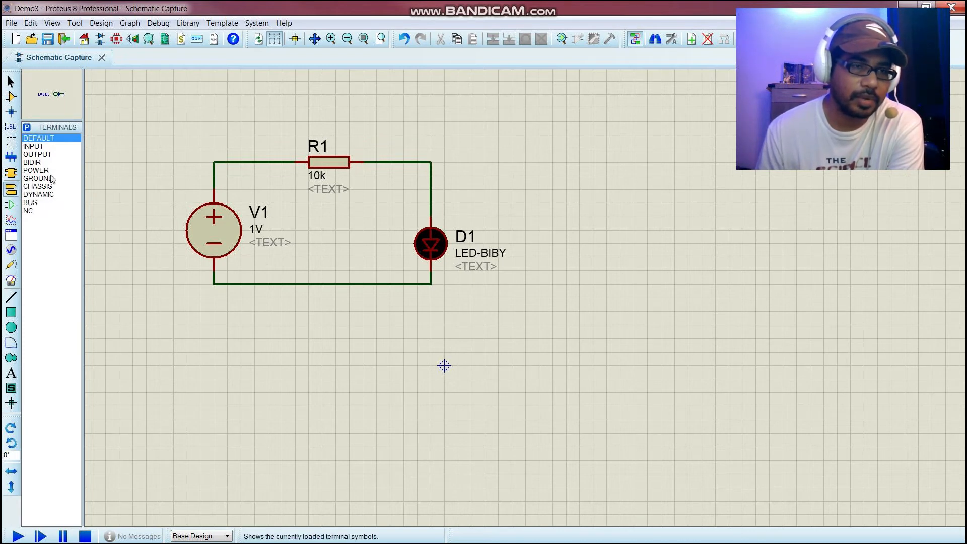
Step: Place a GROUND terminal and wire it to the loop's bottom wire
left_click(37, 179)
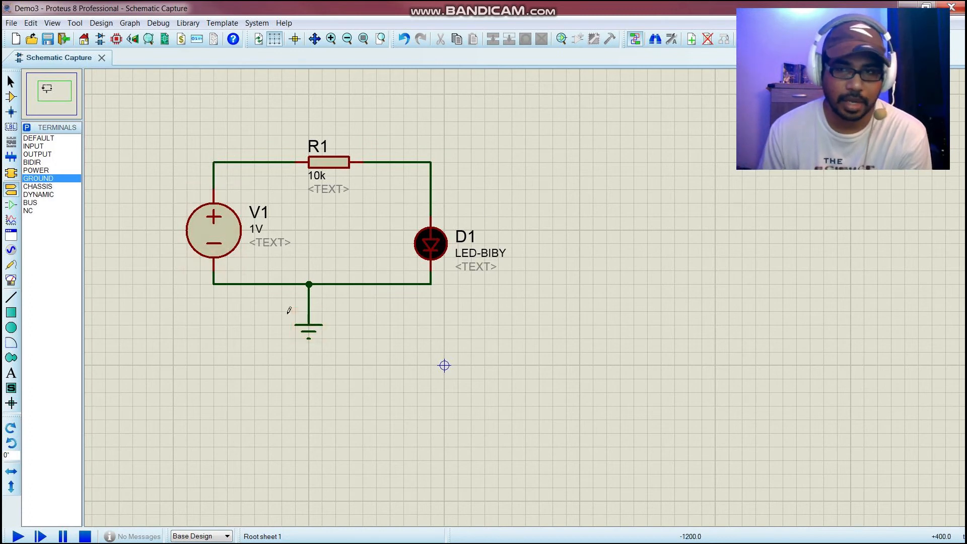
mouse_move(274, 219)
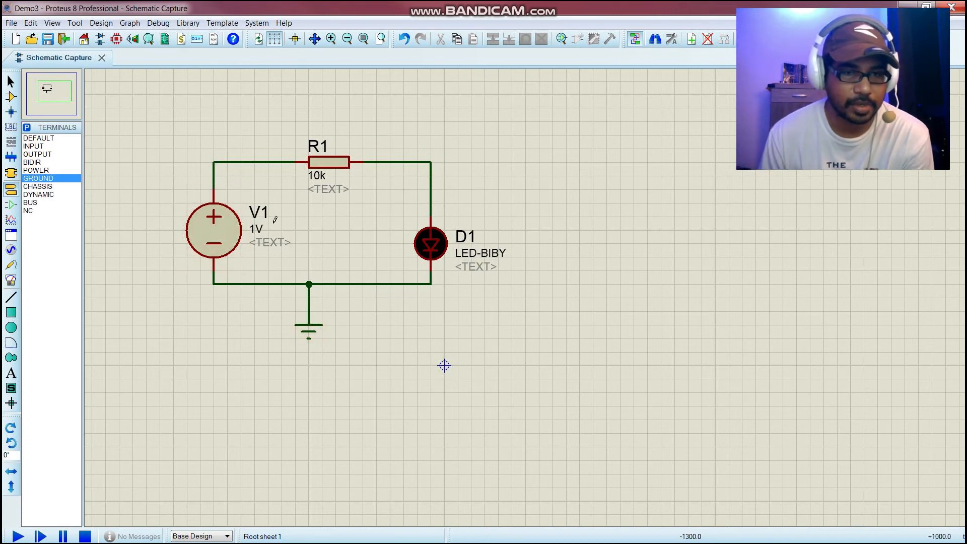
left_click(214, 233)
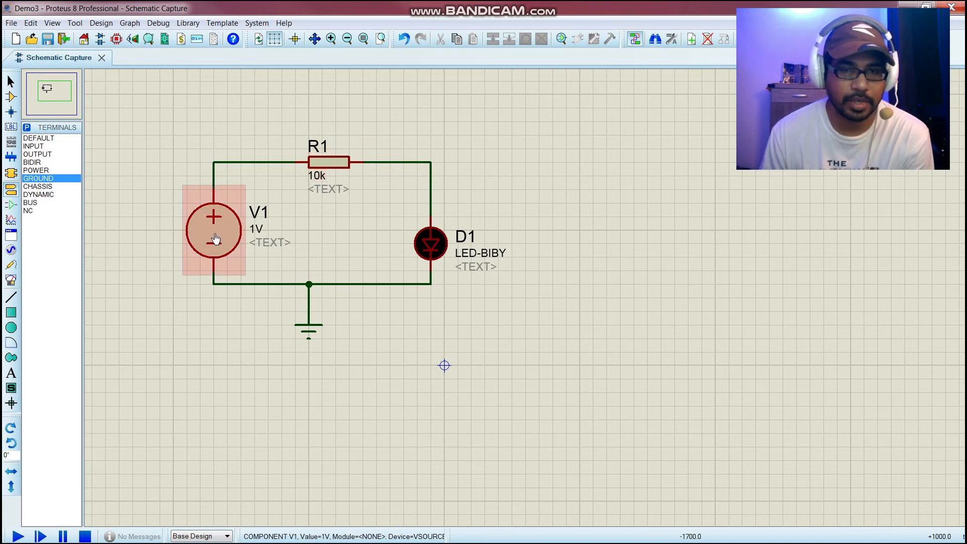
Step: Set V1's voltage to 5V and enter 100 as R1's resistance
right_click(213, 233)
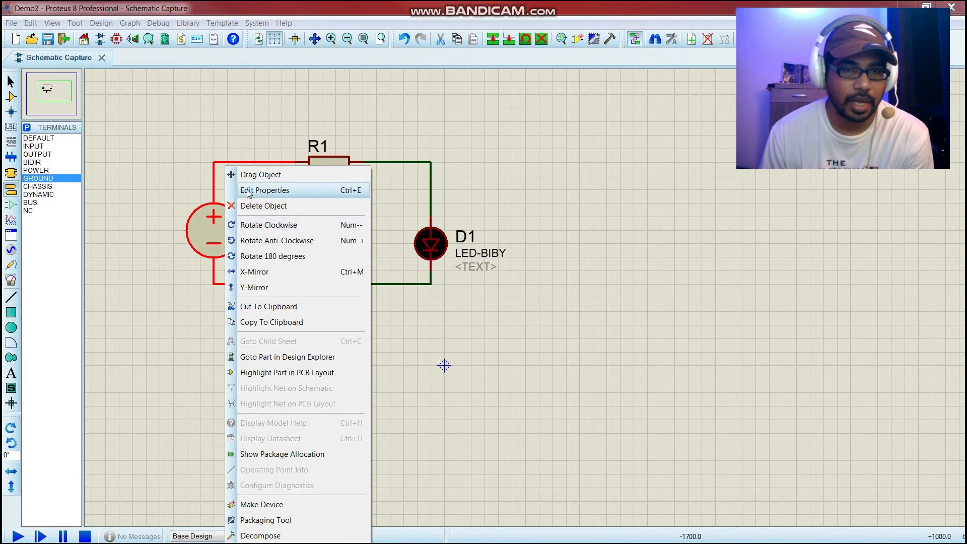
left_click(265, 191)
type("5")
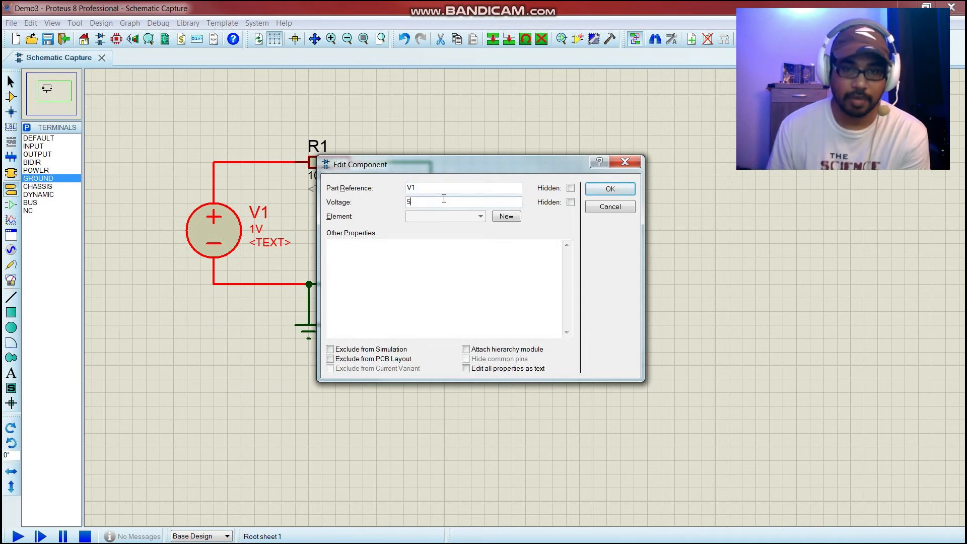
type("V")
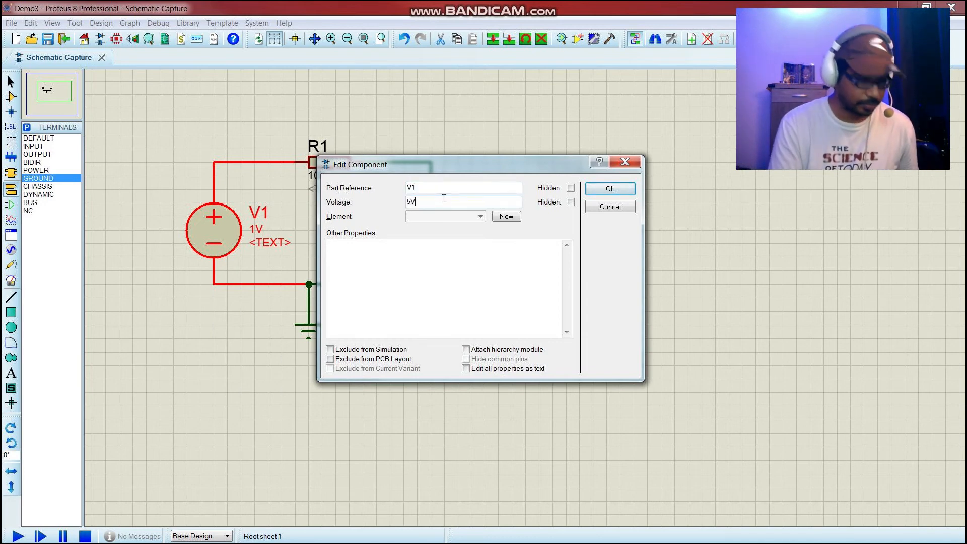
left_click(609, 188)
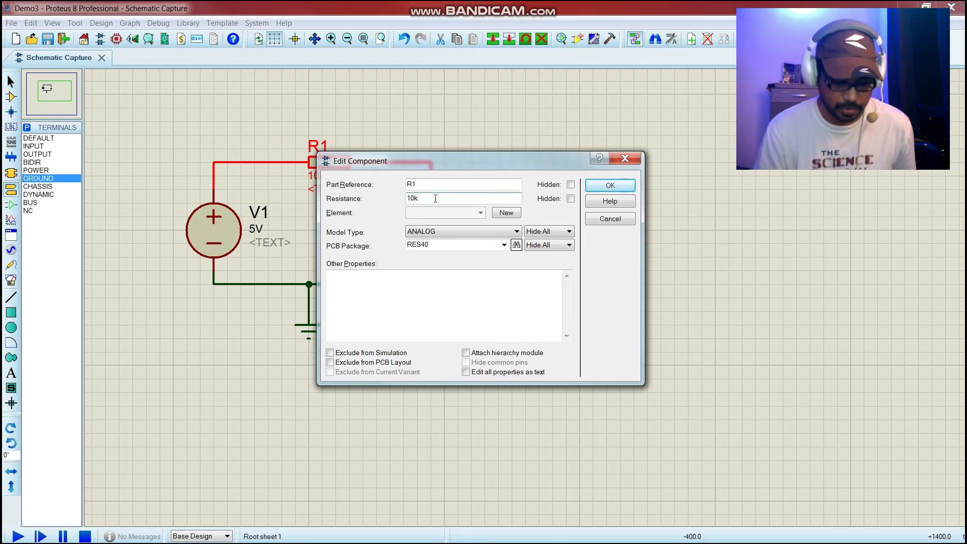
type("100")
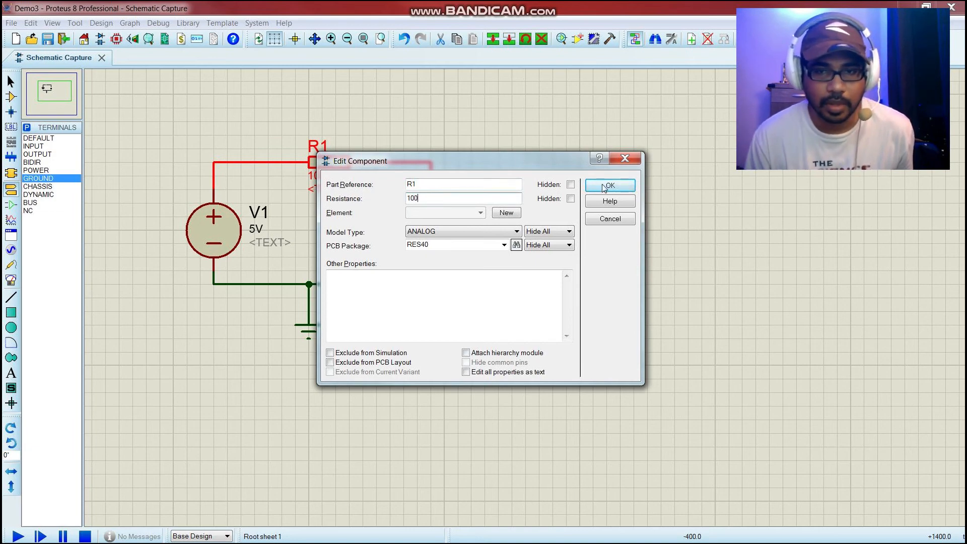
right_click(333, 172)
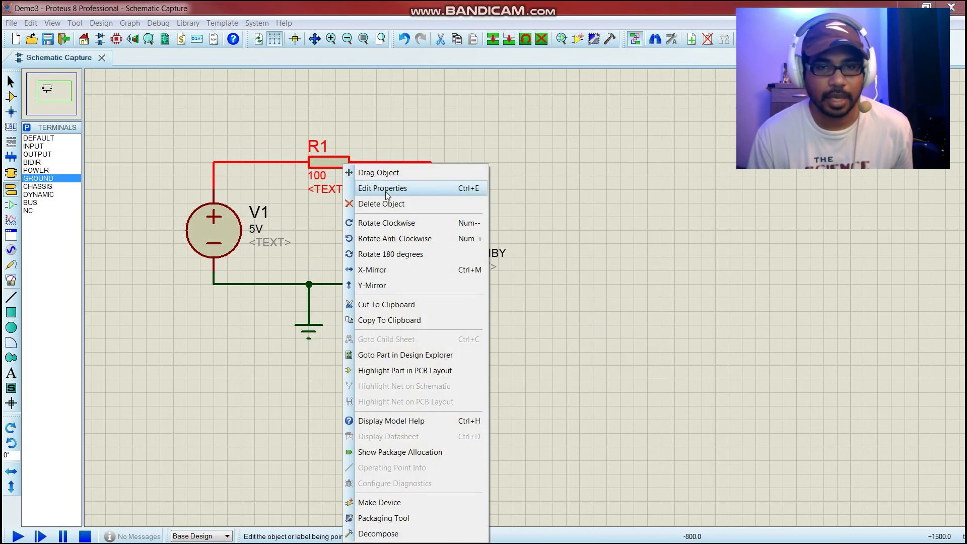
left_click(383, 188)
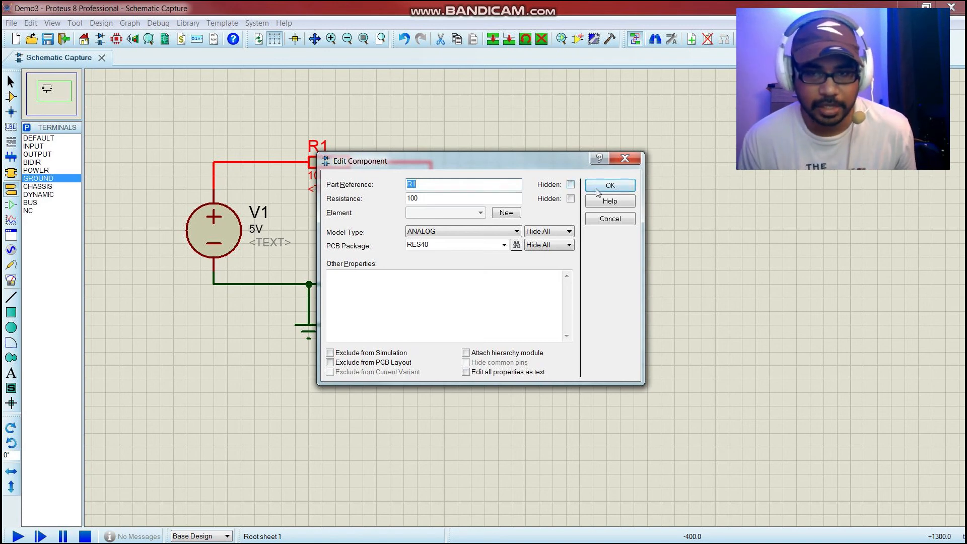
left_click(609, 185)
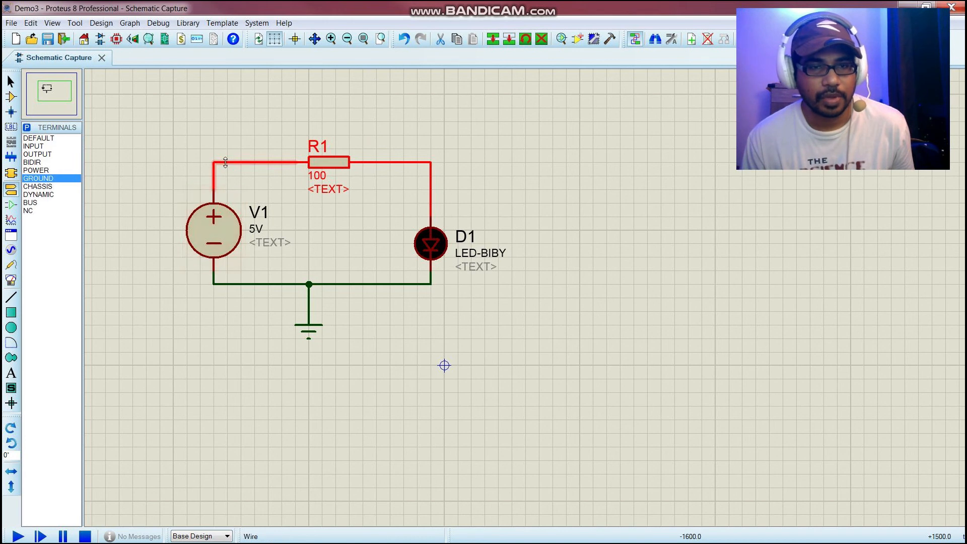
Step: Return to Selection Mode and start the simulation so LED D1 lights up
left_click(10, 80)
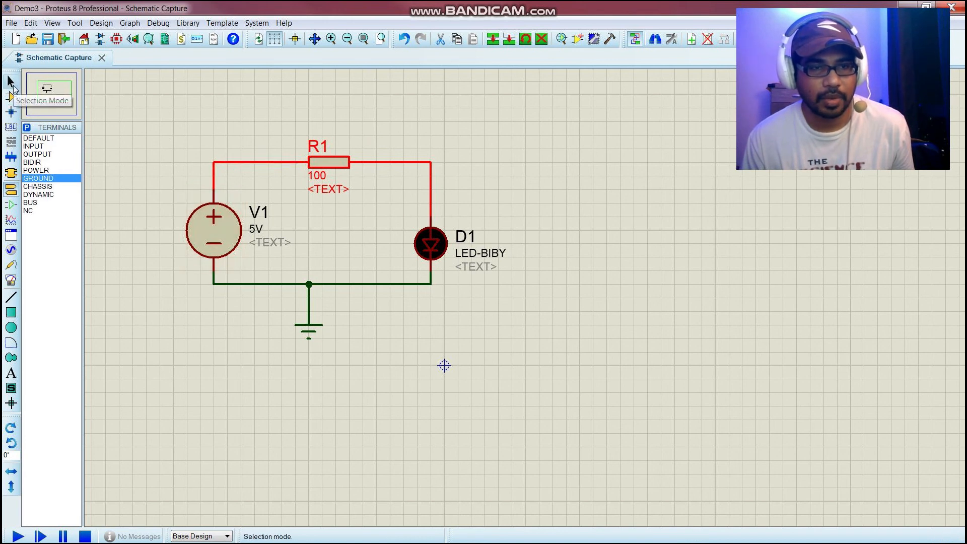
left_click(219, 122)
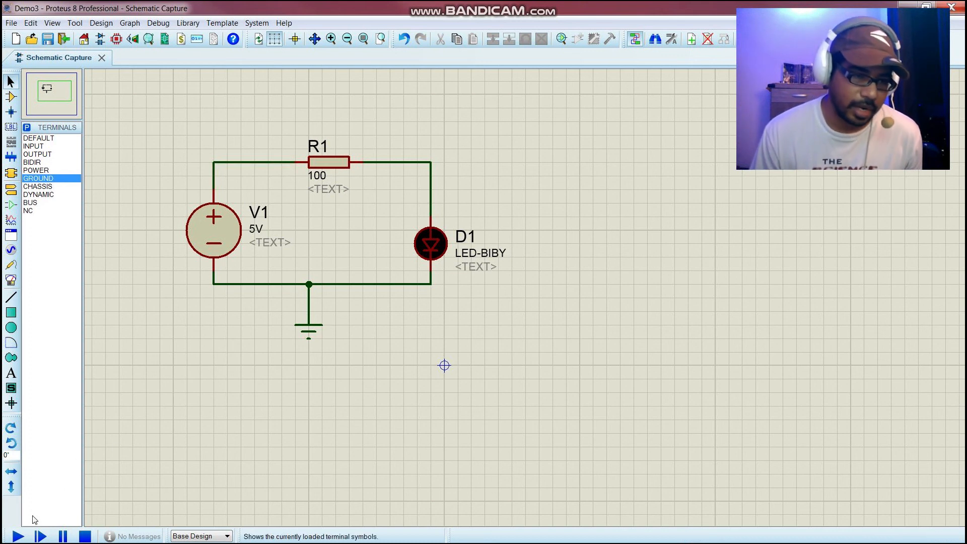
left_click(18, 535)
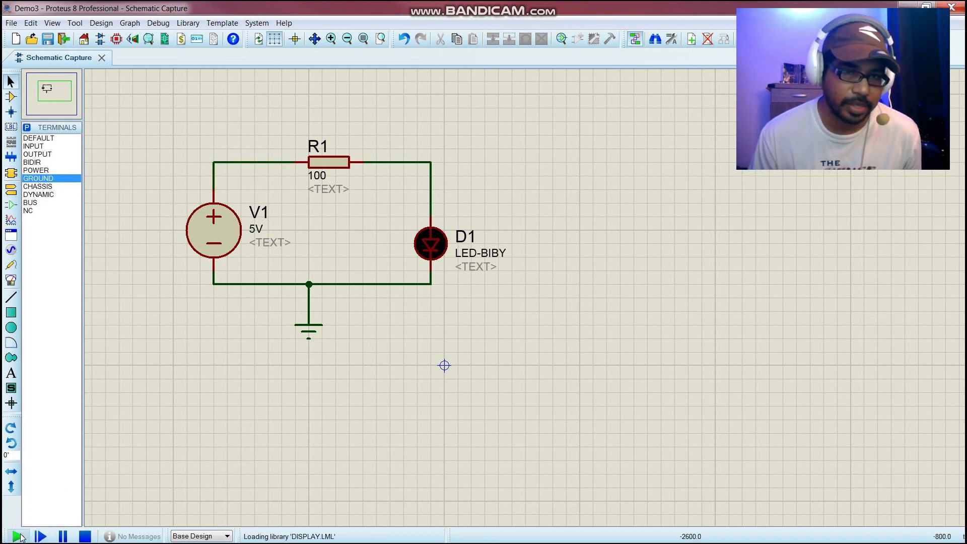
left_click(18, 535)
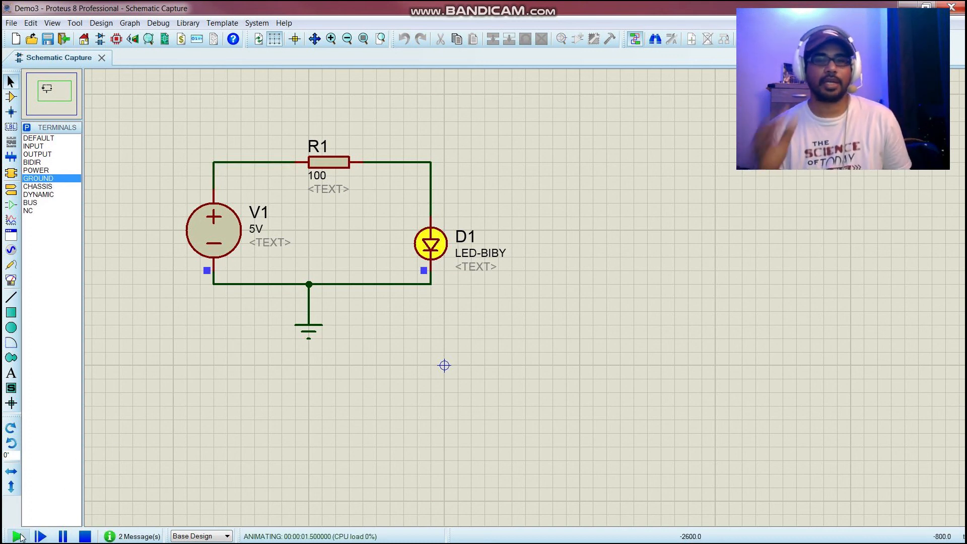